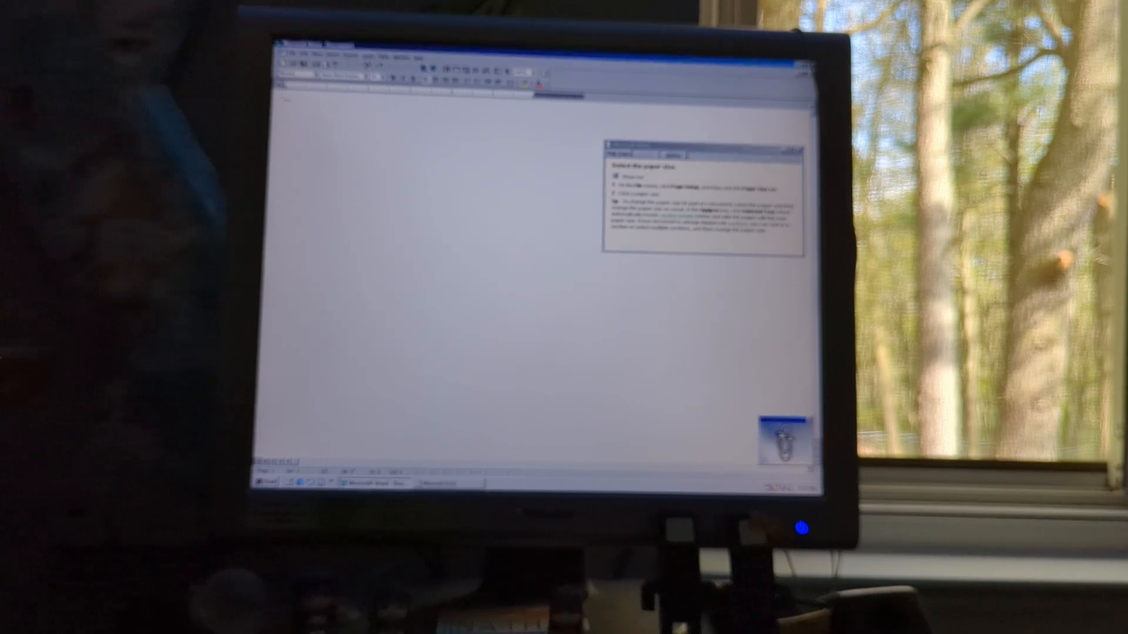
Step: Bring up the Page Setup dialog from the File menu for the blank document
click(319, 56)
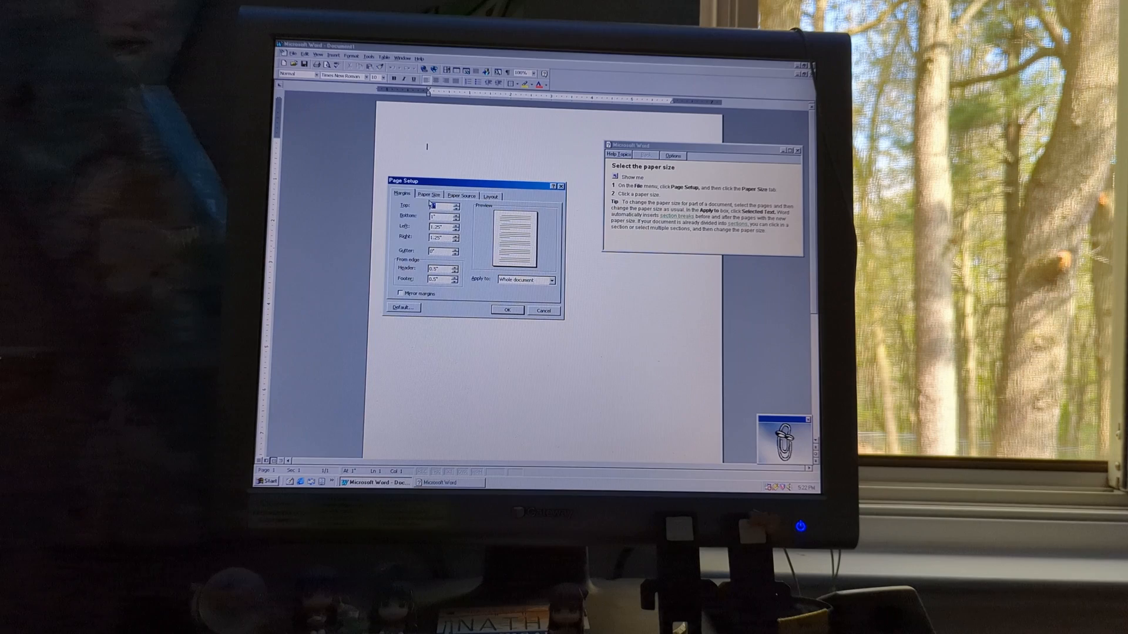
Step: Review the Paper Size settings in Page Setup and close the dialog
click(427, 195)
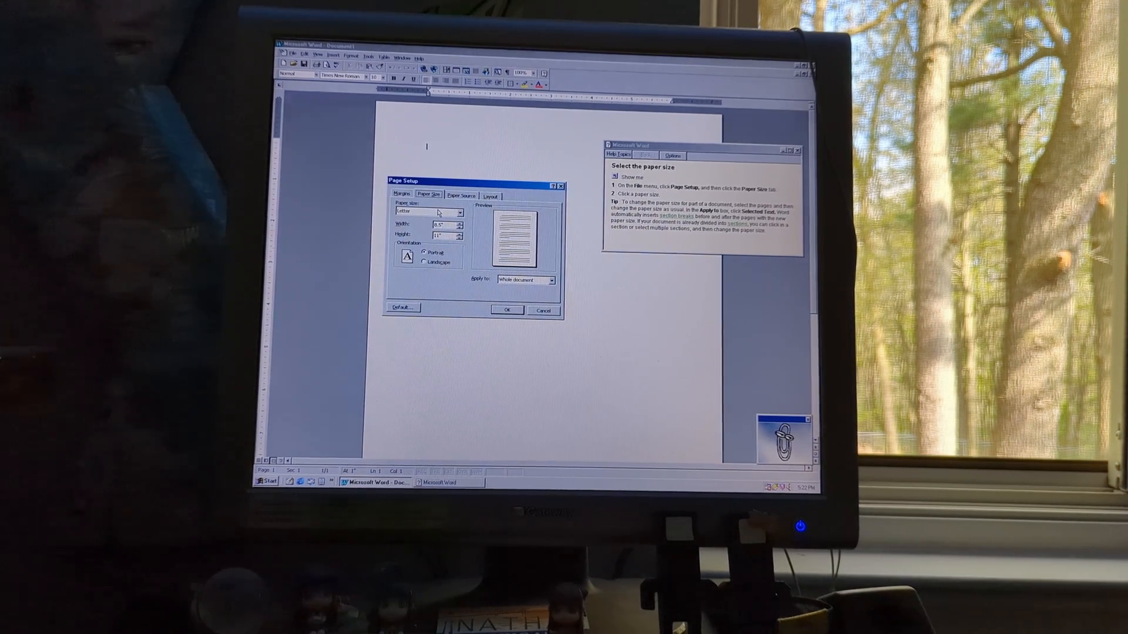
click(460, 213)
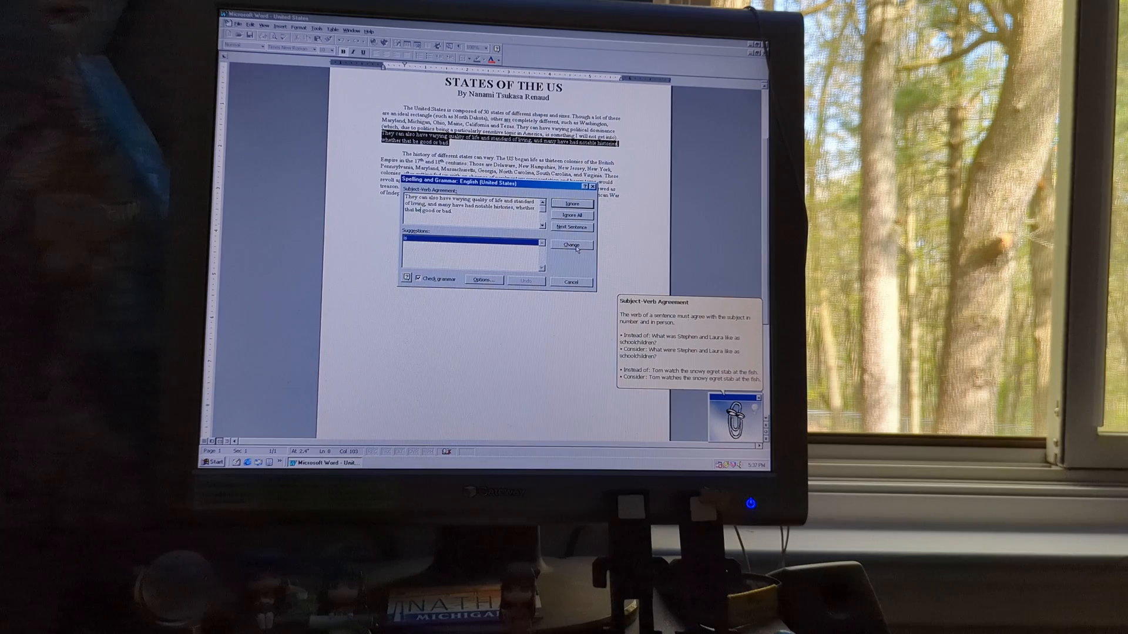
Step: Skip the subject-verb and unknown-word flags, then adjust the body text font size
click(570, 246)
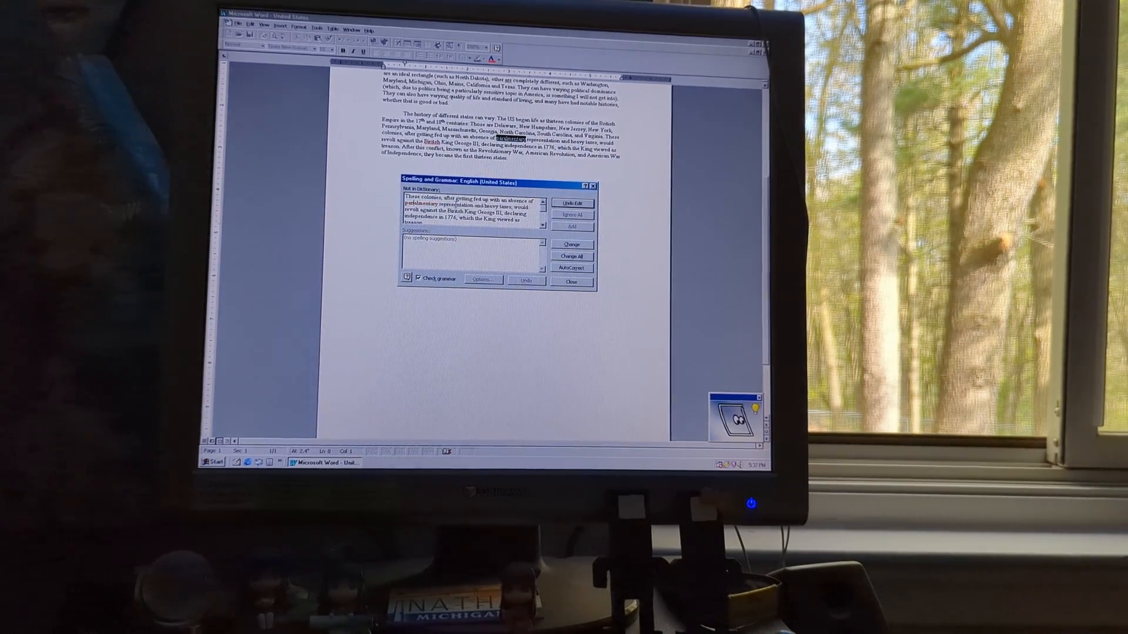
click(571, 280)
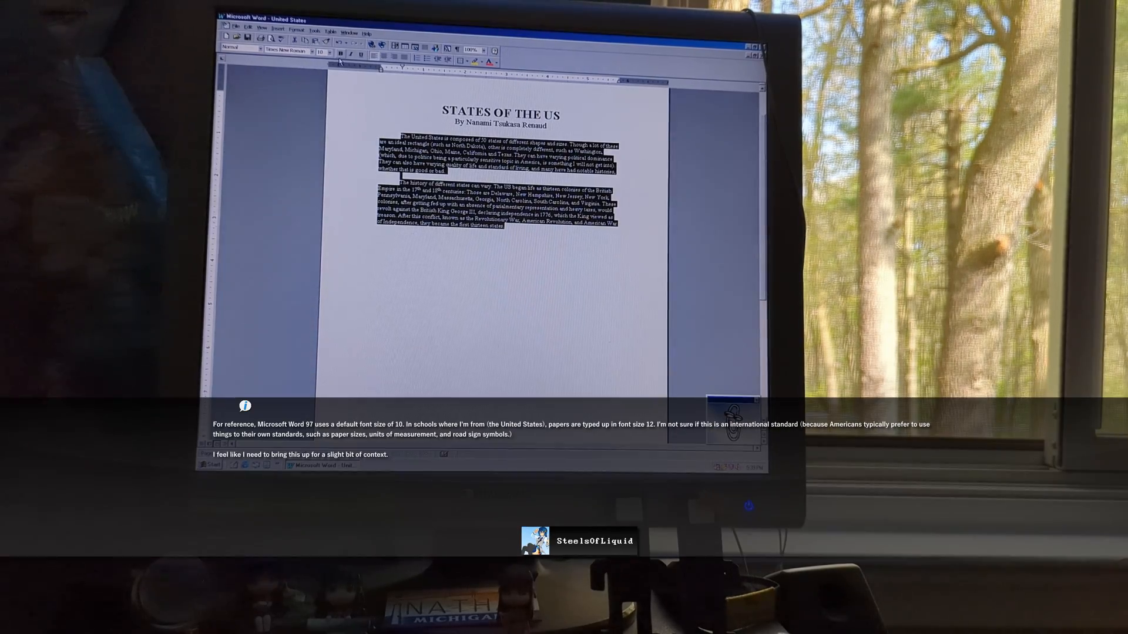
click(329, 52)
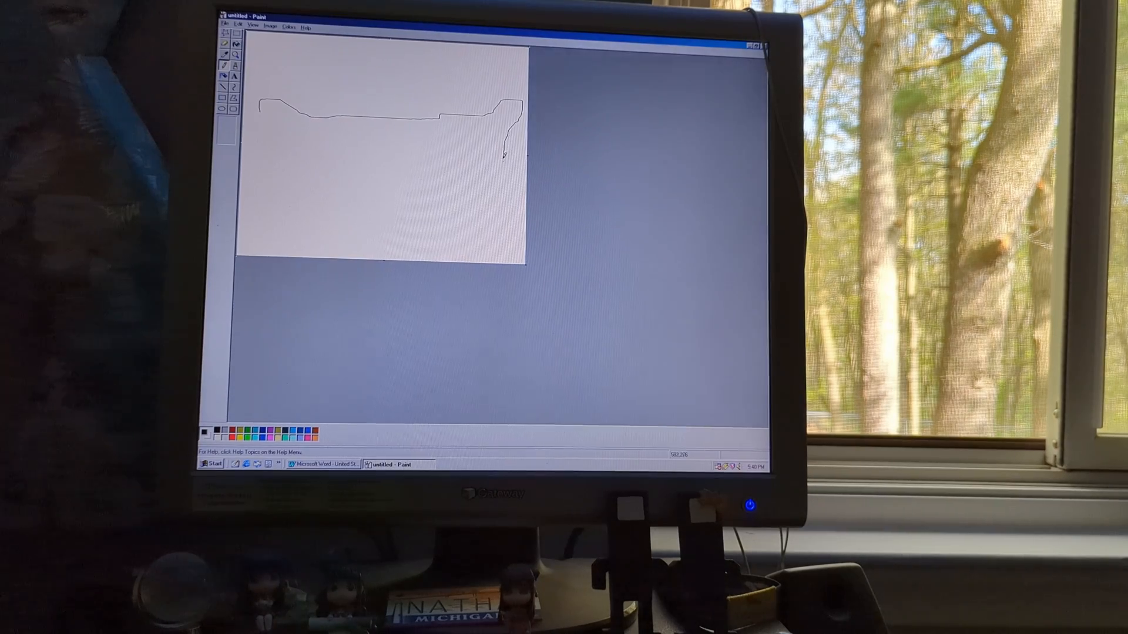
Step: Draw a freehand pencil outline across the canvas top and close it into a shape
drag(511, 143, 402, 213)
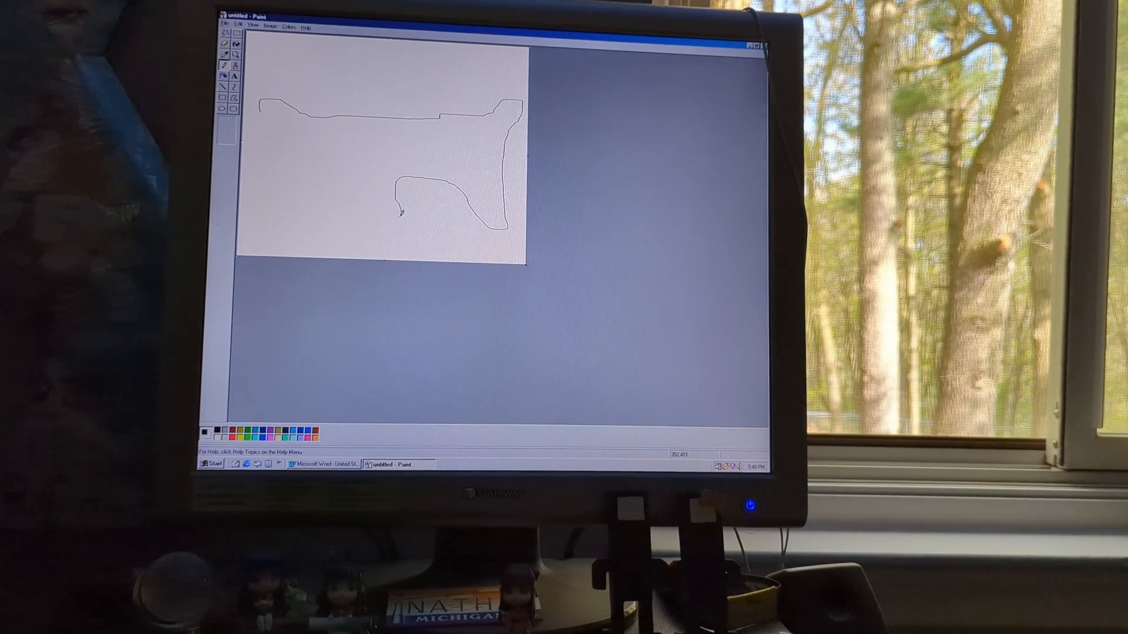
drag(401, 209, 271, 149)
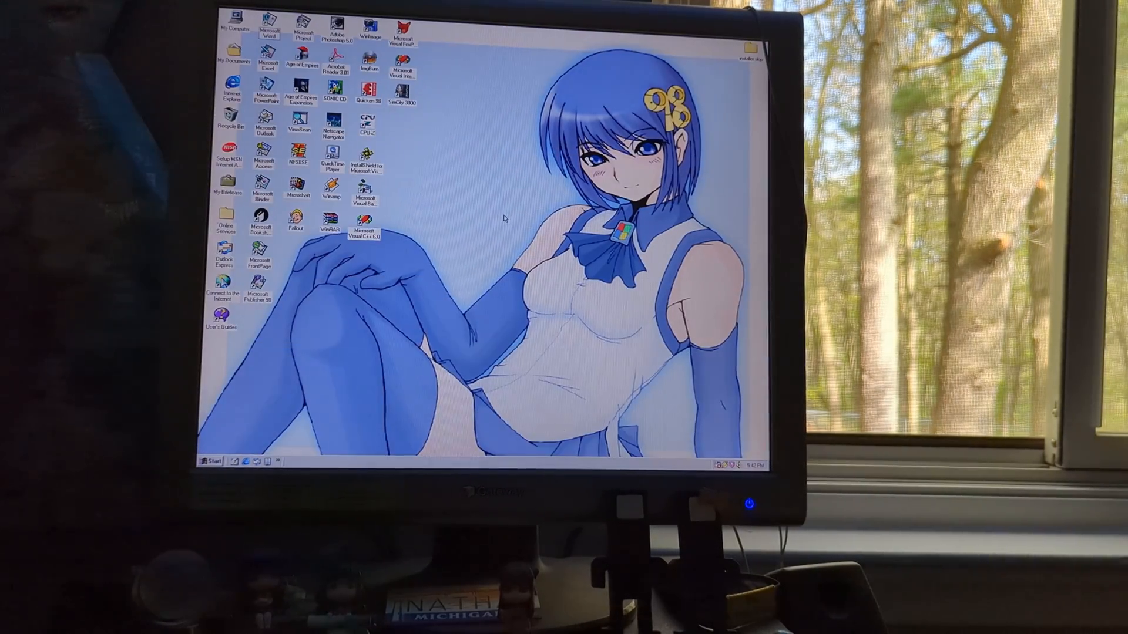
Step: Launch Excel, enter the Drink headers and rows, and save as 'drink tracker'
double_click(263, 61)
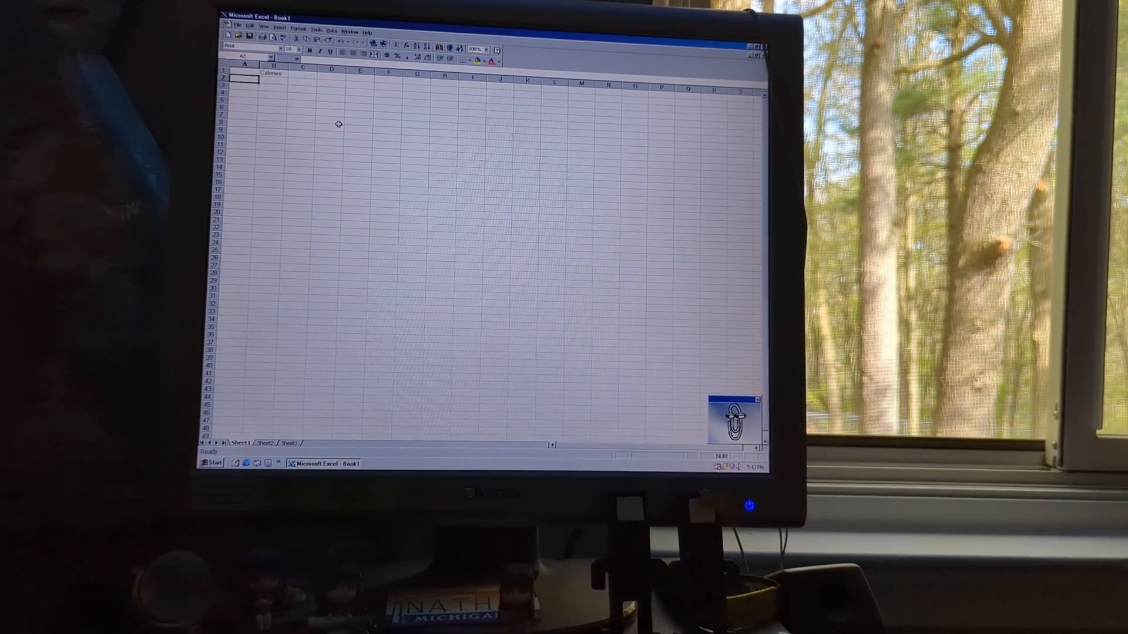
text(Drink No.)
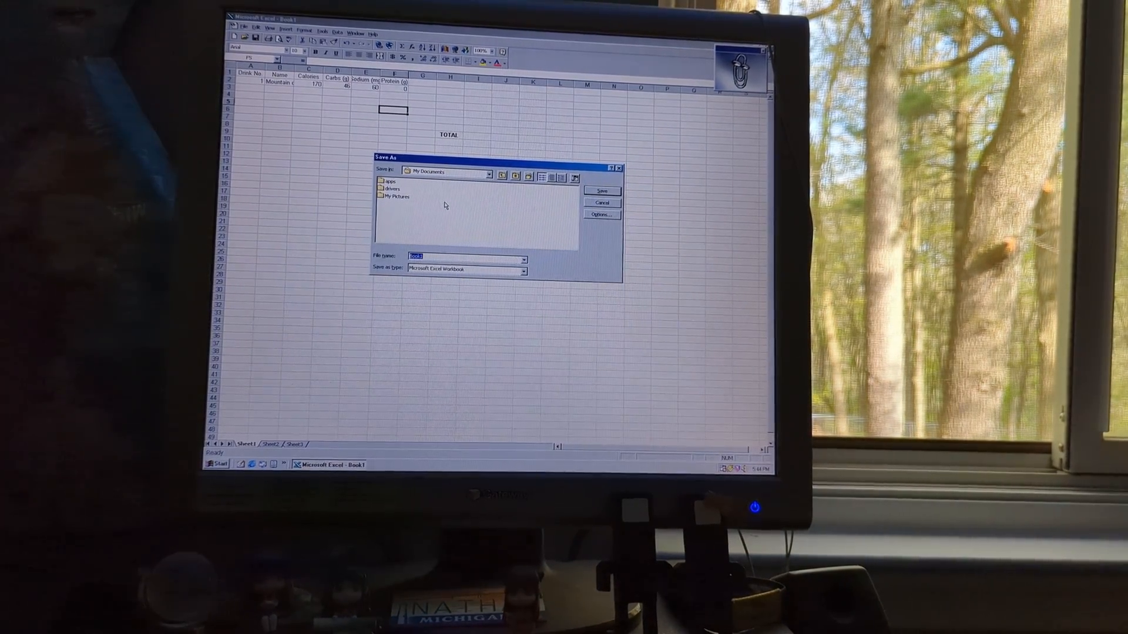
text(drink)
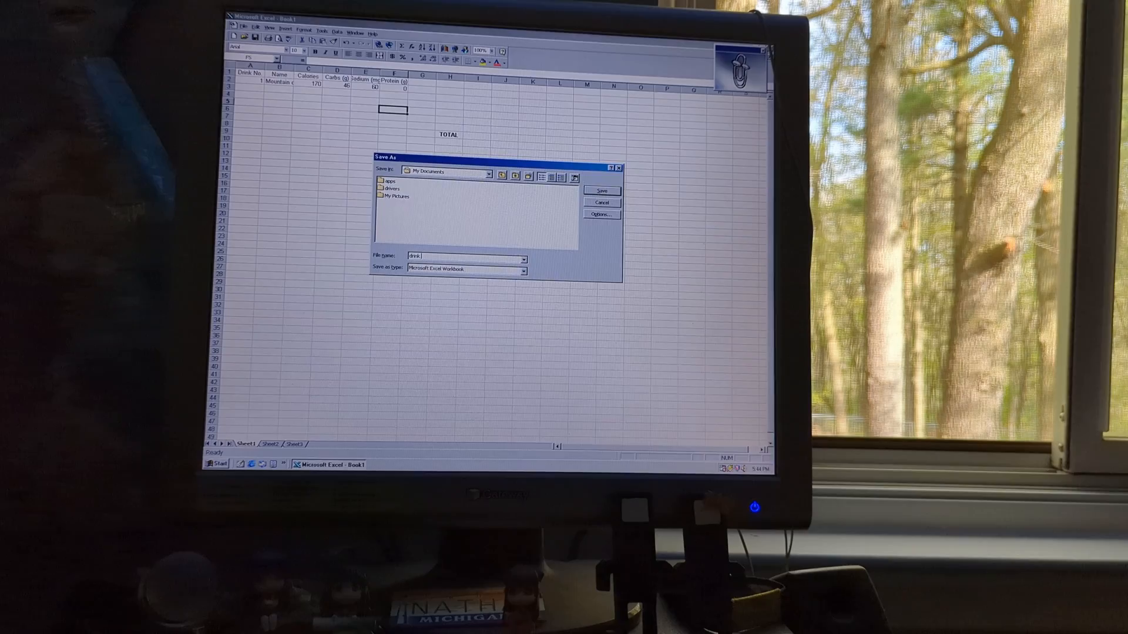
click(602, 190)
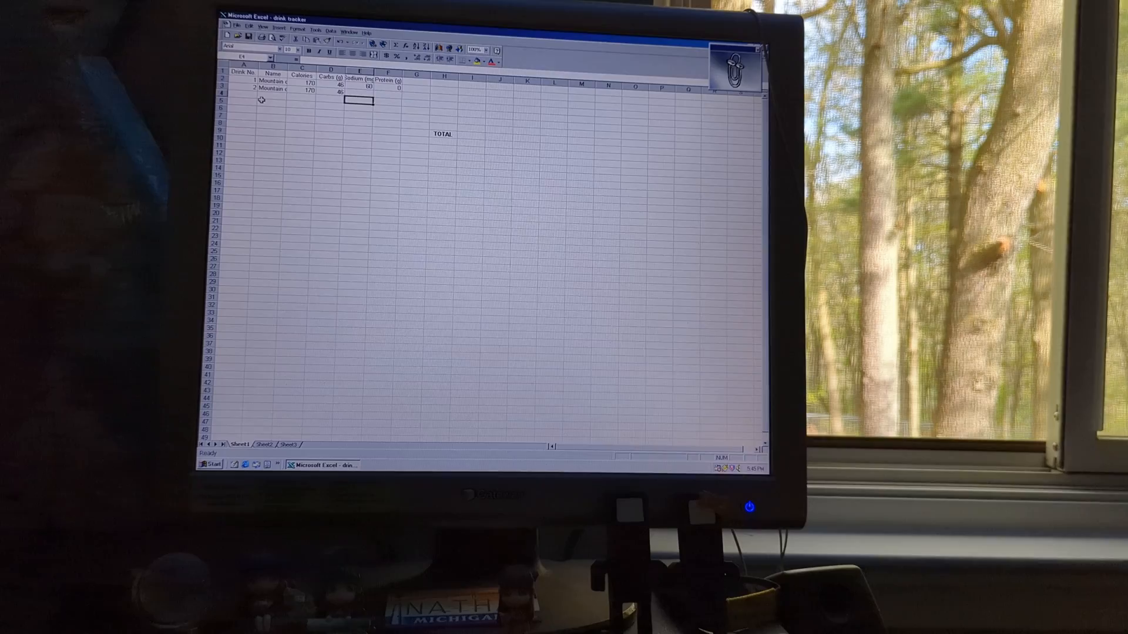
Step: Enter the value 60 and =SUM formulas totalling the nutrition columns (340, 92, 120, 0)
text(60)
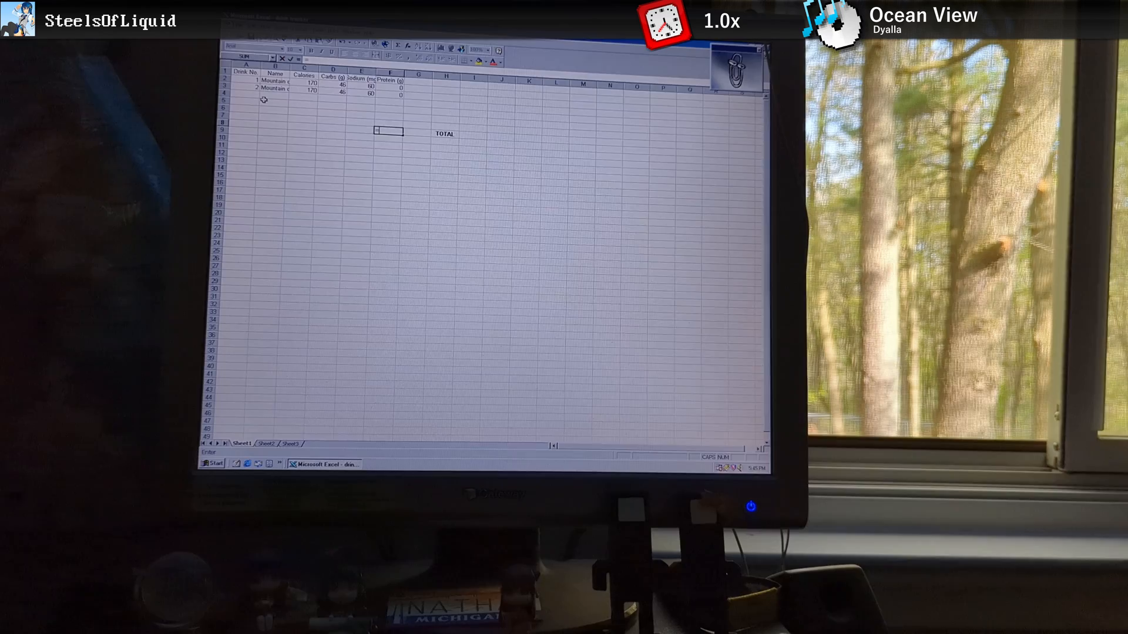
text(=SUM()
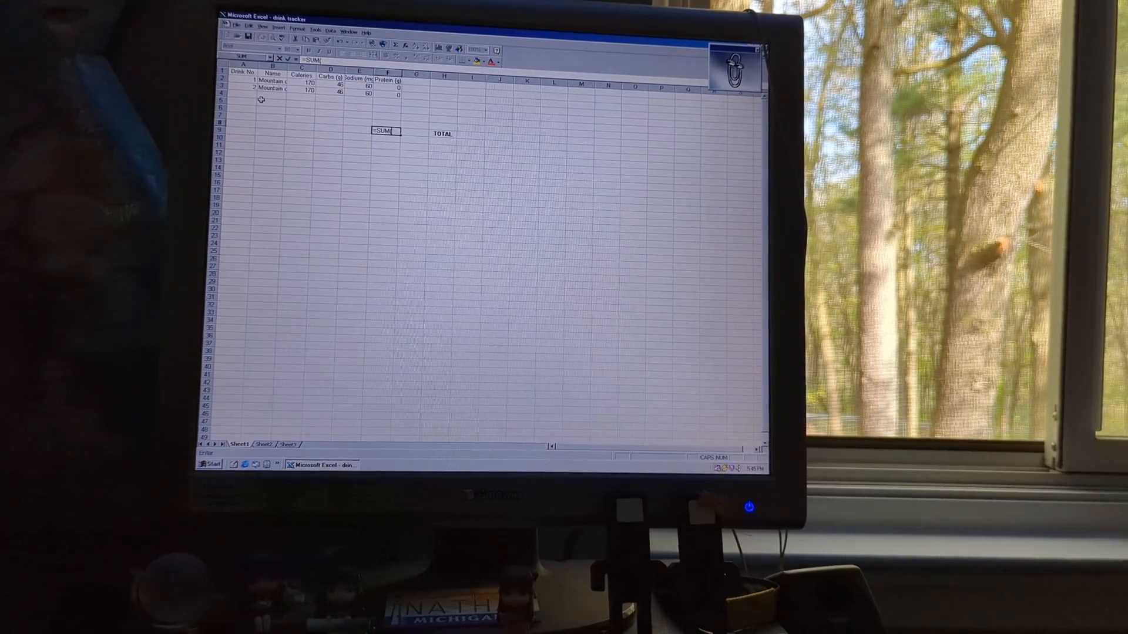
text(F2, F)
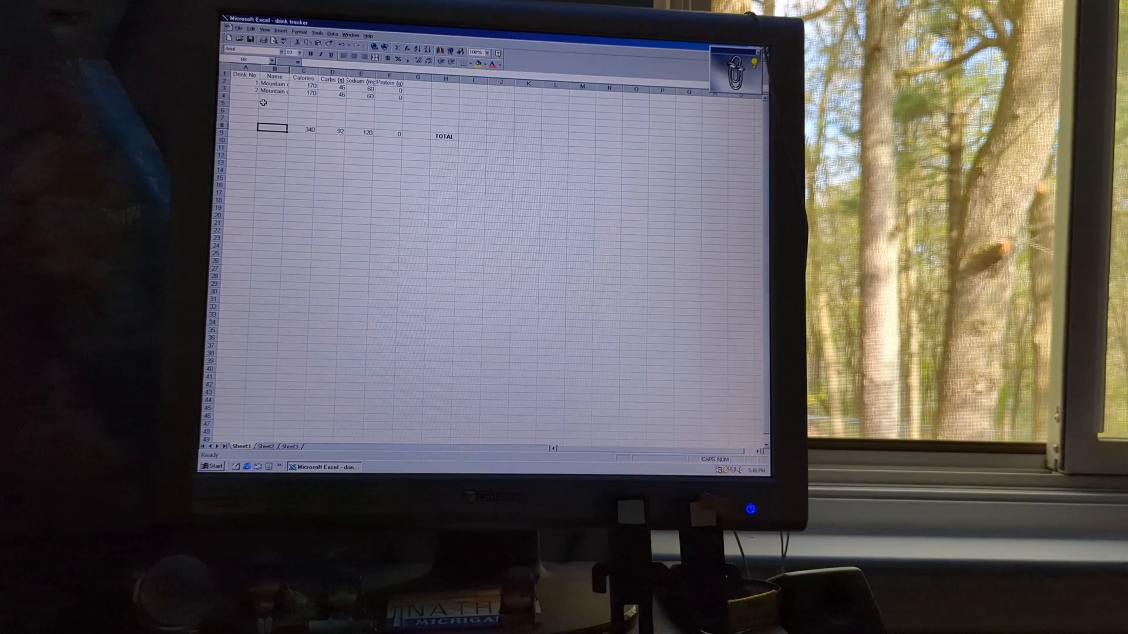
click(298, 32)
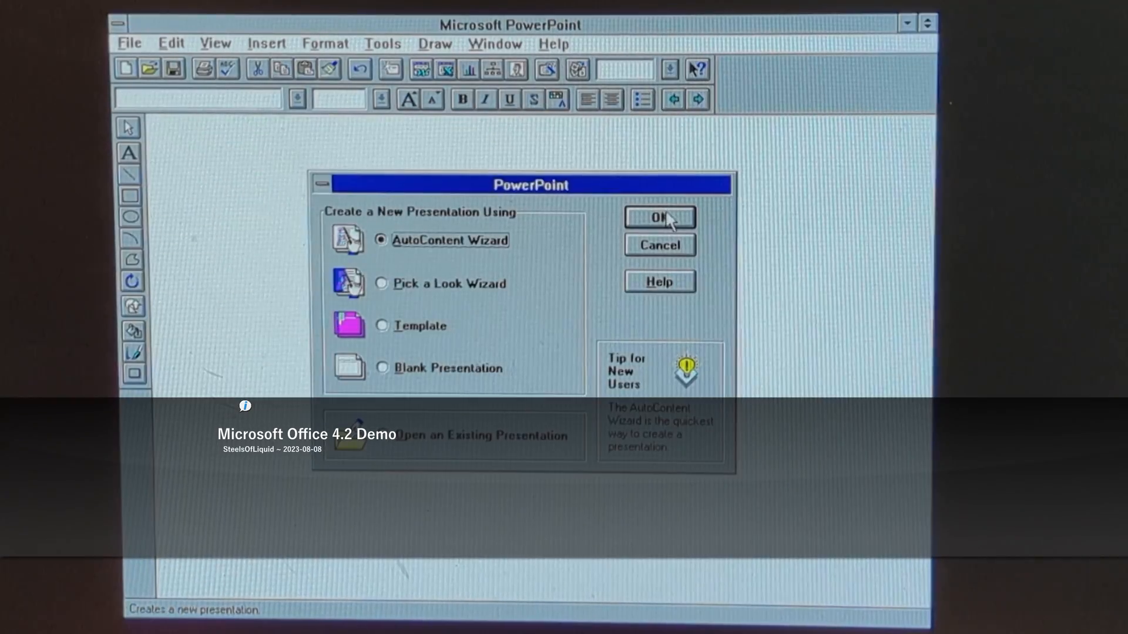
Step: Run the AutoContent Wizard with topic 'steel os' and finish creating the presentation
click(658, 219)
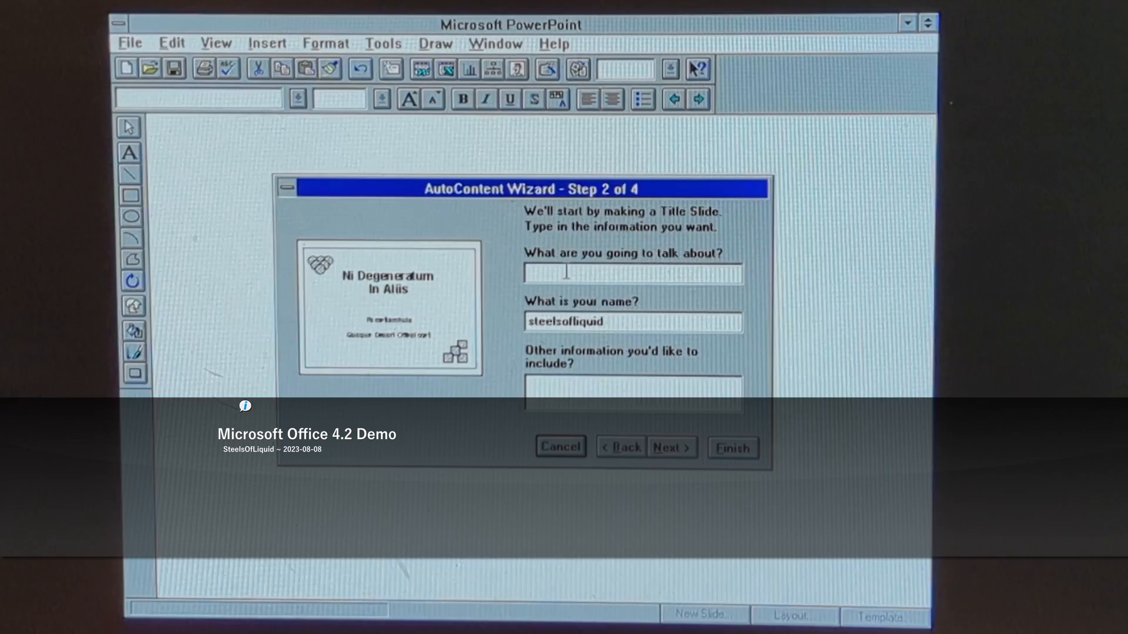
text(steel os)
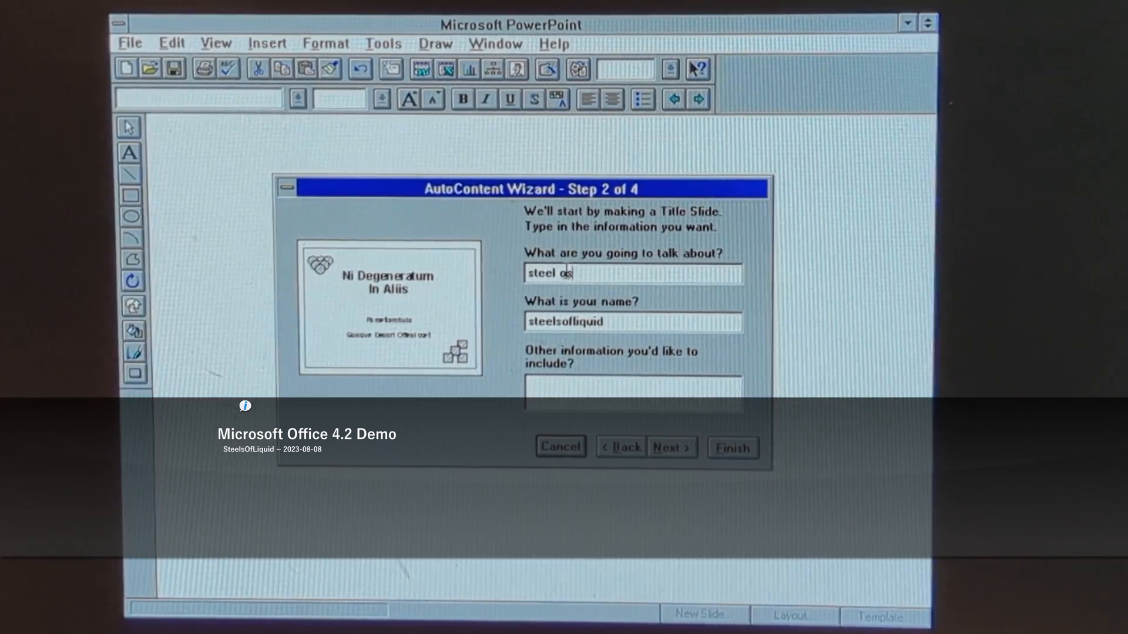
click(632, 386)
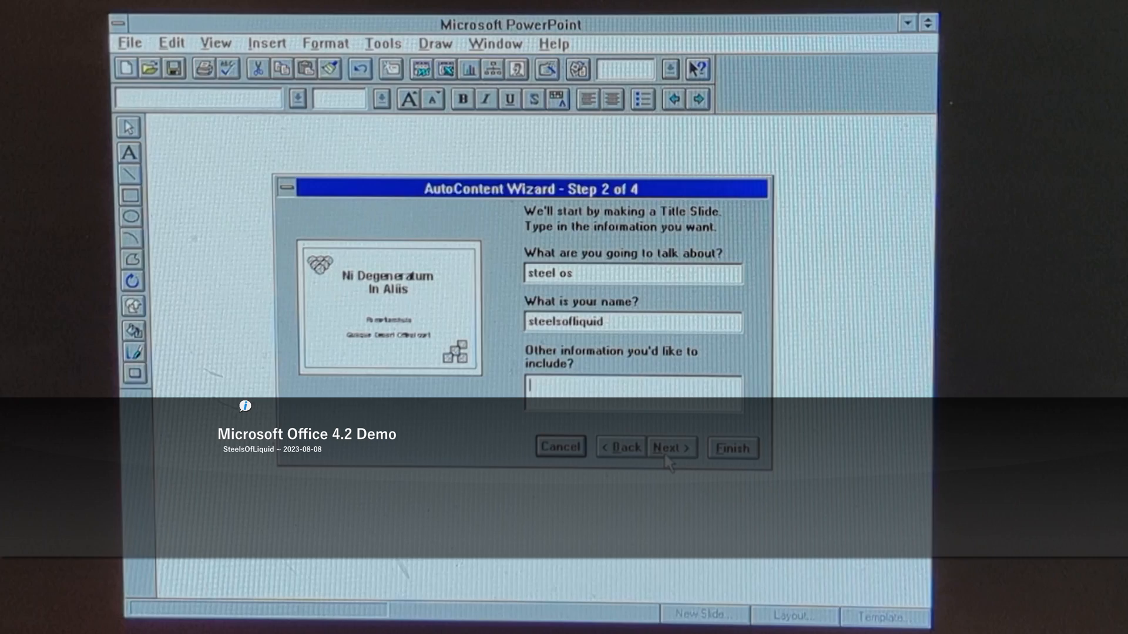
click(669, 448)
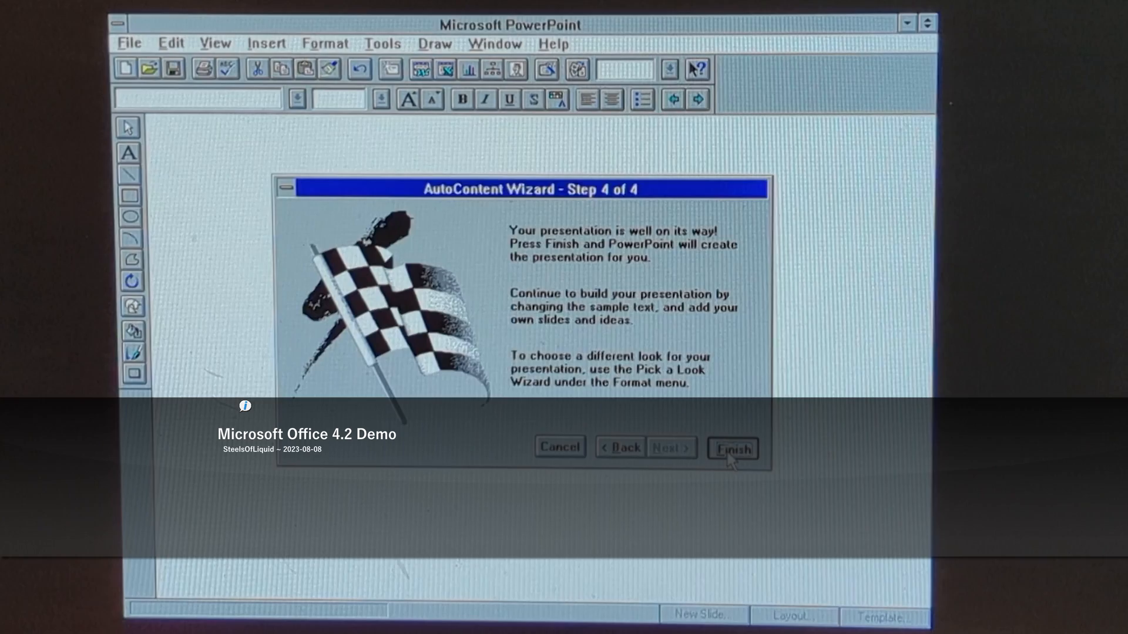
click(730, 448)
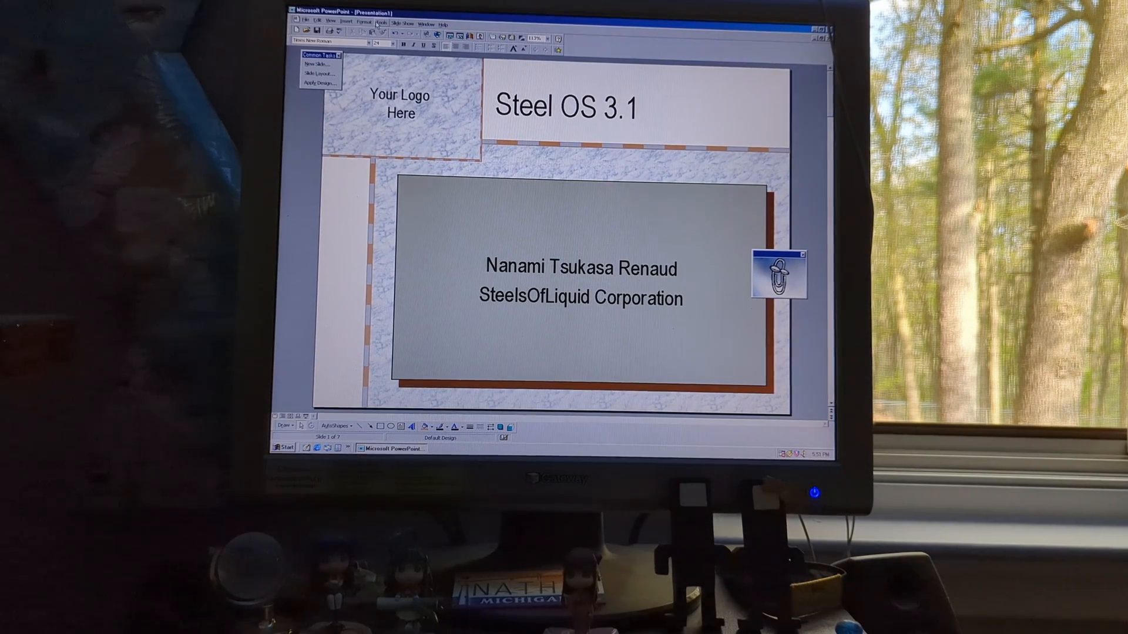
Step: Replace the Your Logo Here placeholder with "I don't have a logo =P"
click(372, 21)
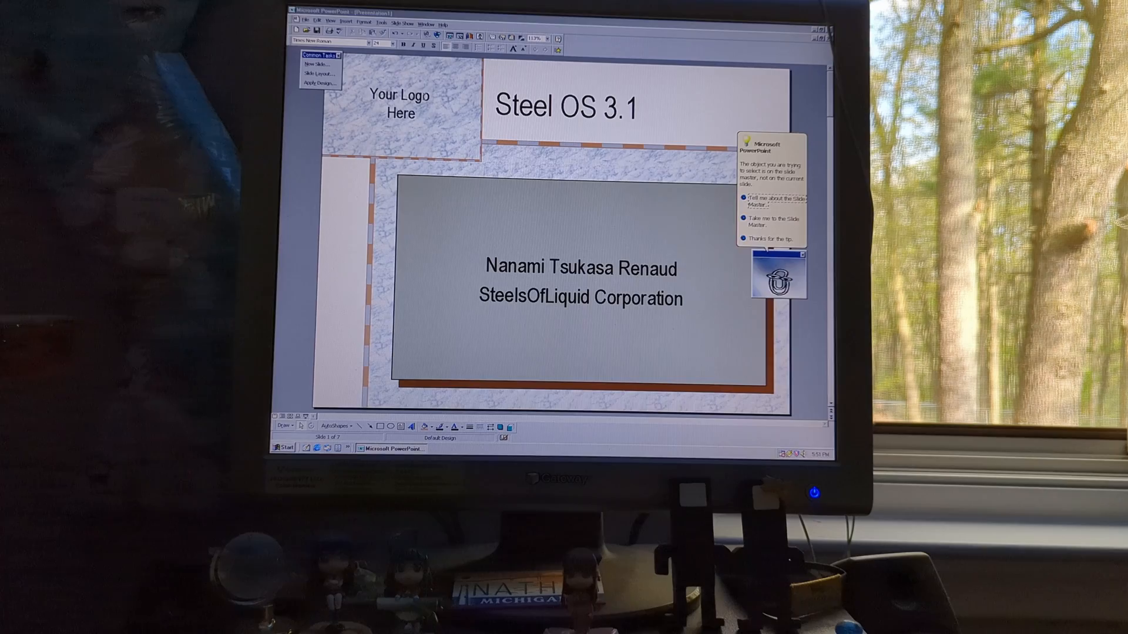
click(397, 105)
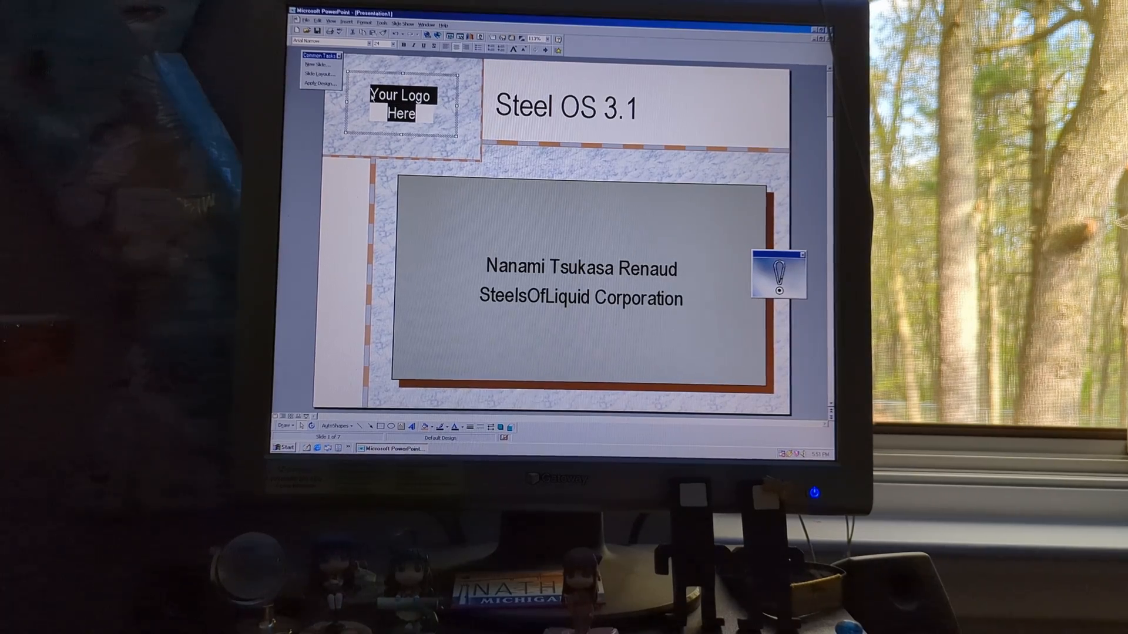
text(I don't ha)
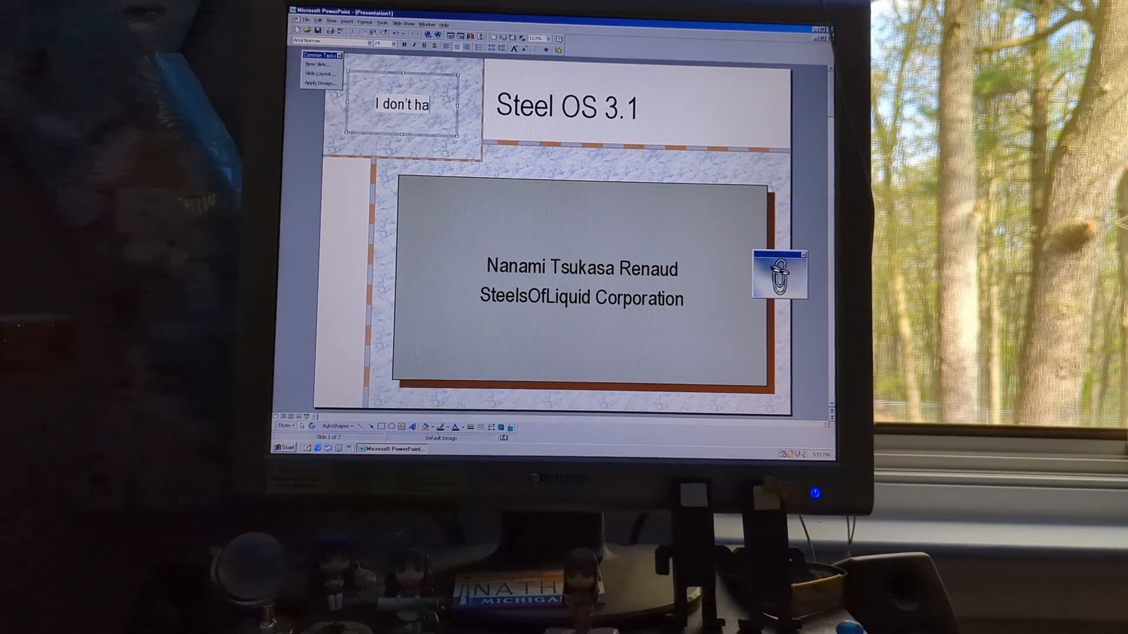
text(ve a)
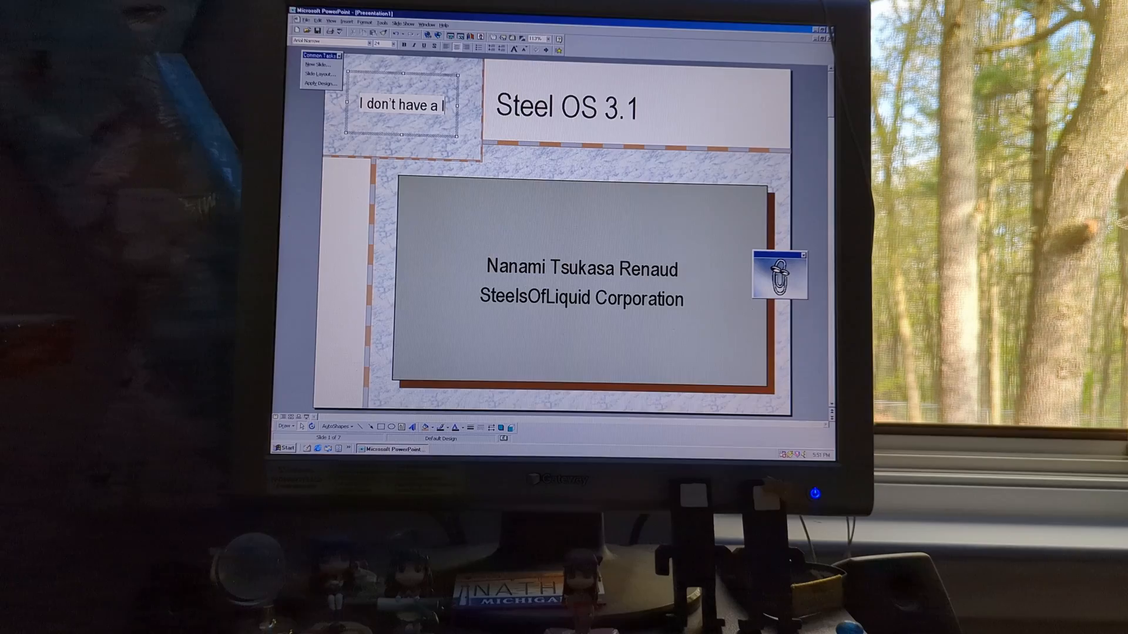
text(logo)
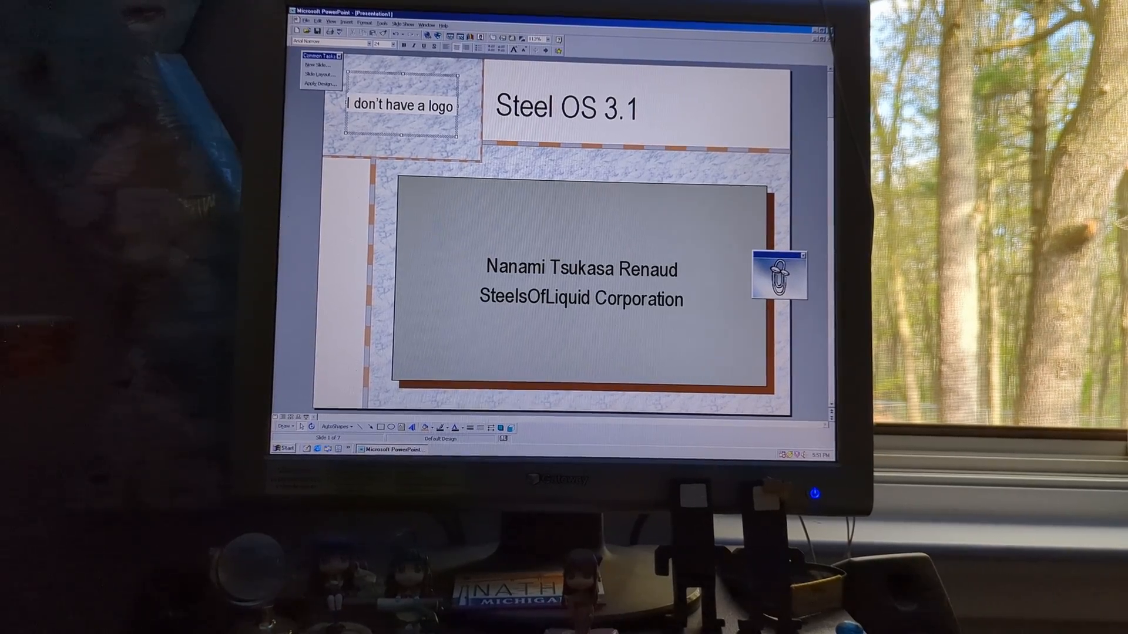
text(=P)
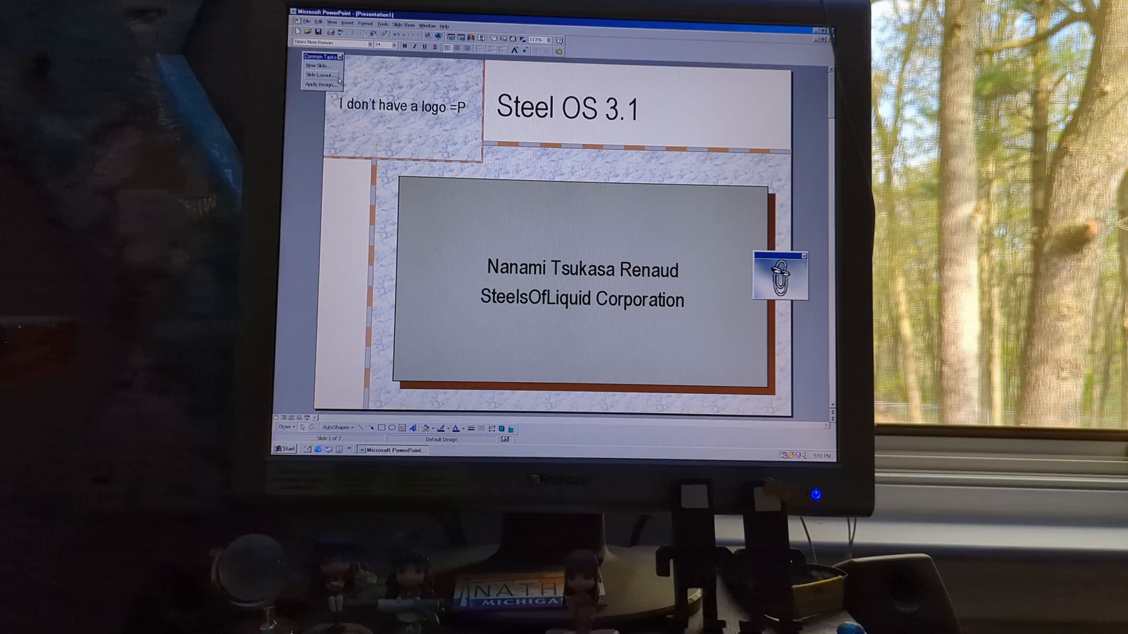
click(321, 83)
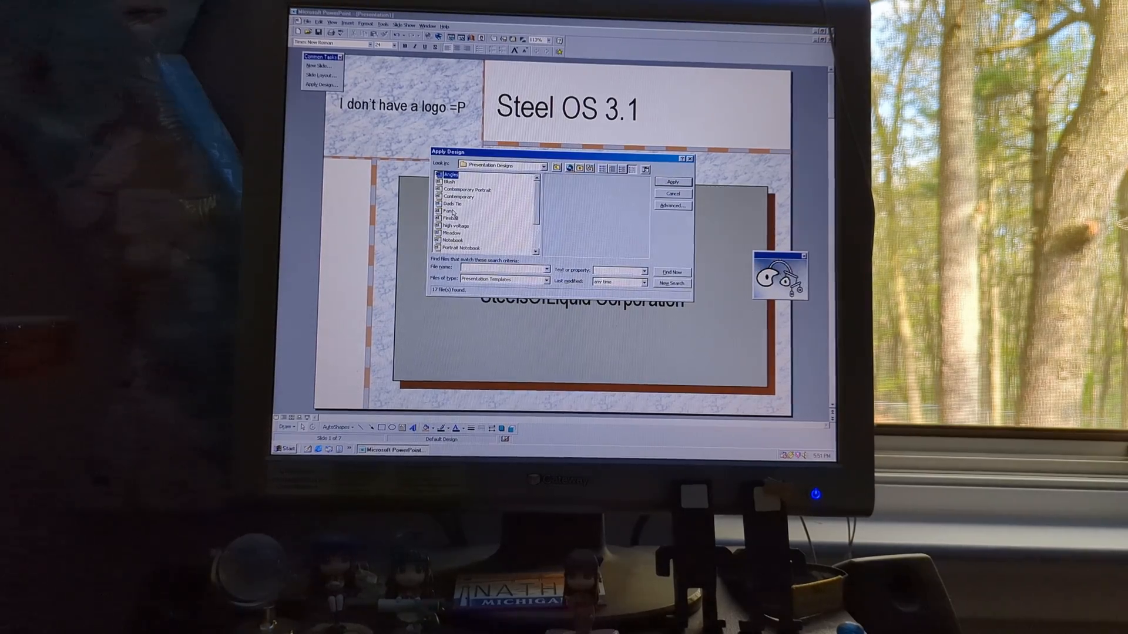
Step: Preview Contemporary Portrait, then apply the Fireball design to the presentation
click(452, 175)
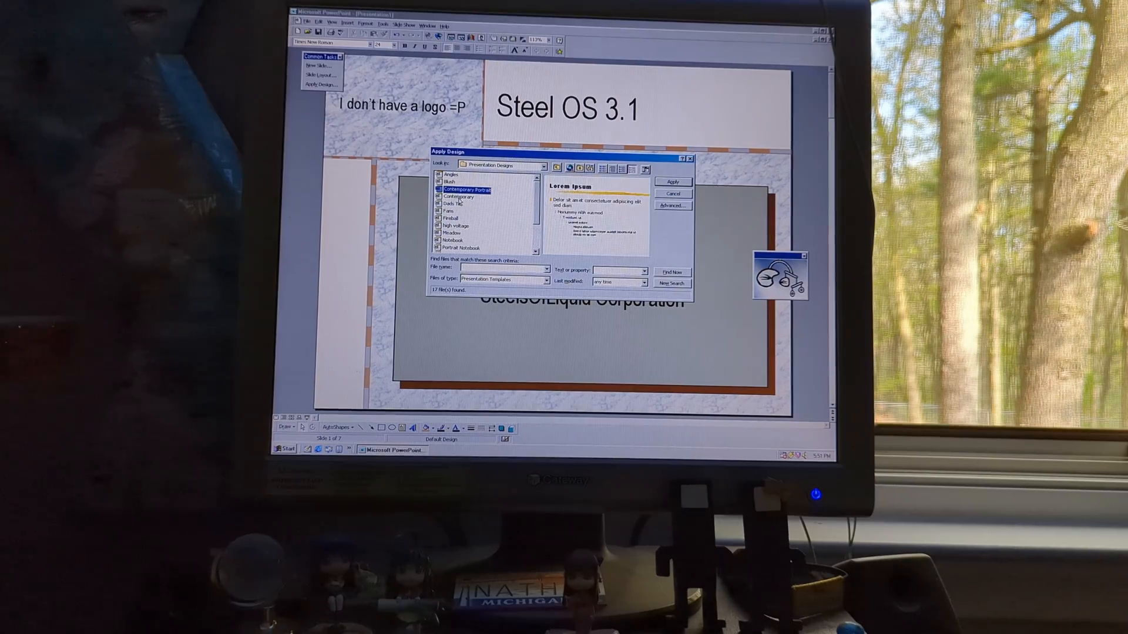
click(452, 219)
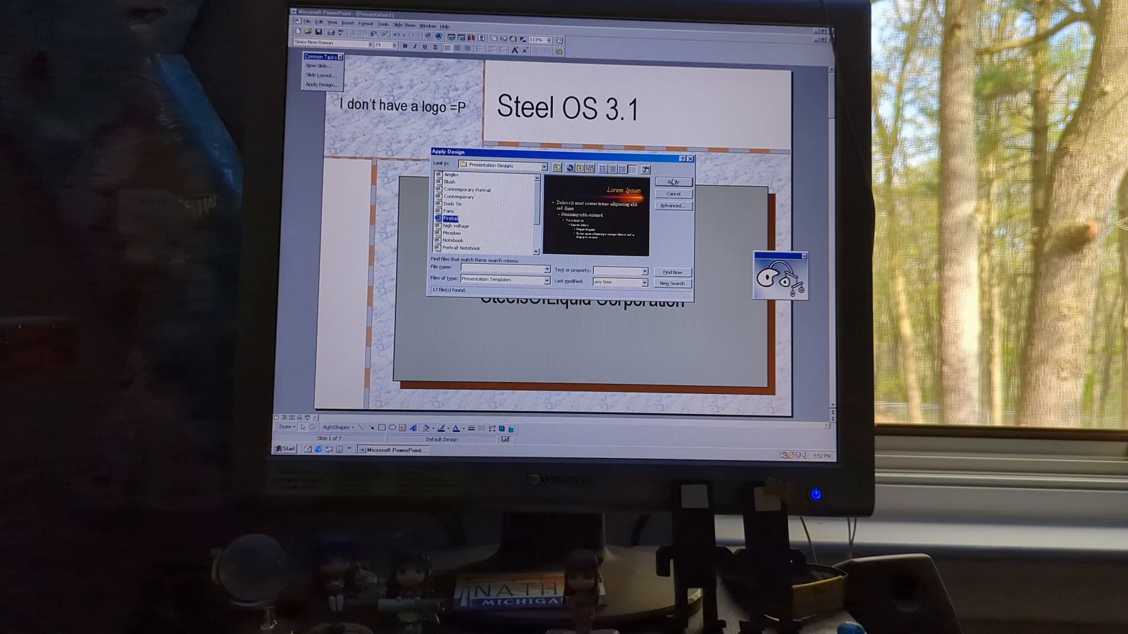
click(670, 181)
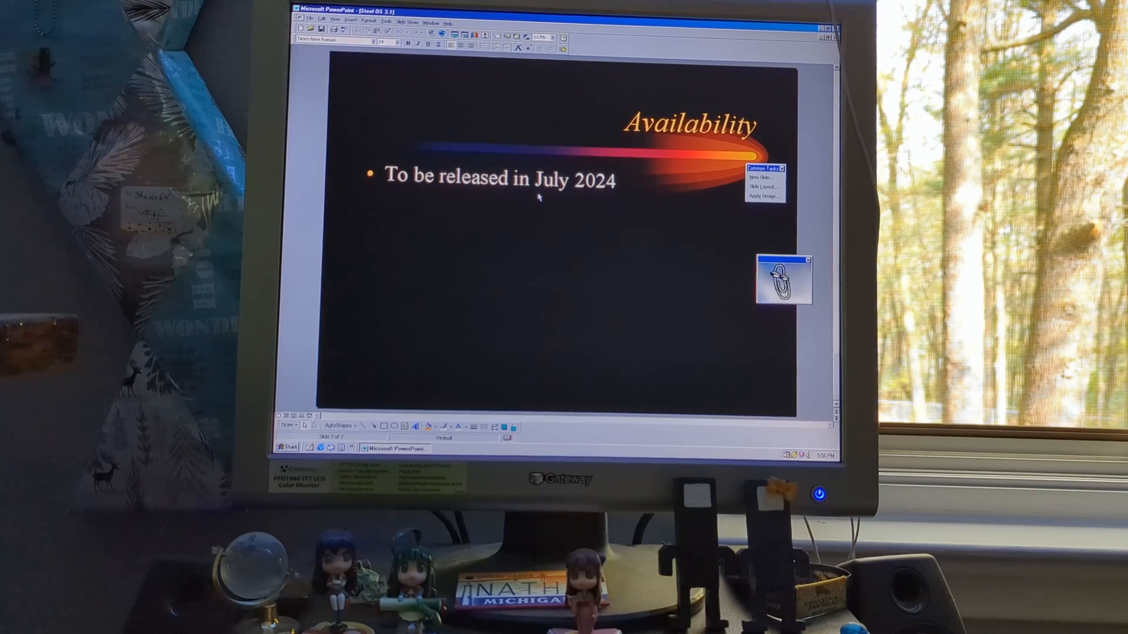
Step: Browse the Tools, Insert and Slide Show menus without choosing a command
click(373, 20)
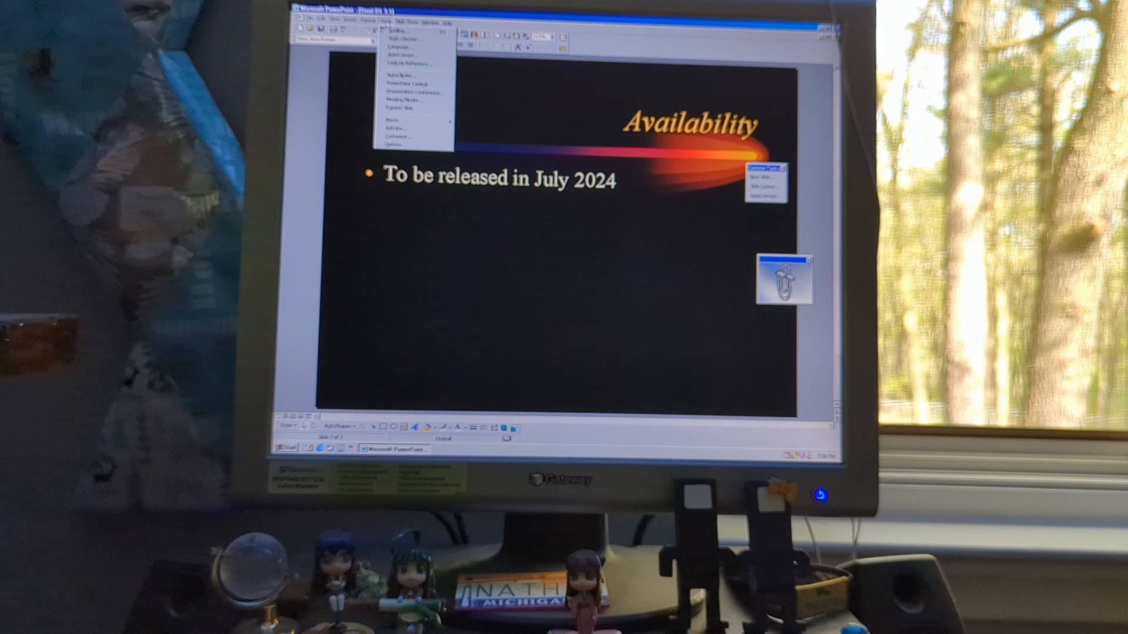
click(348, 20)
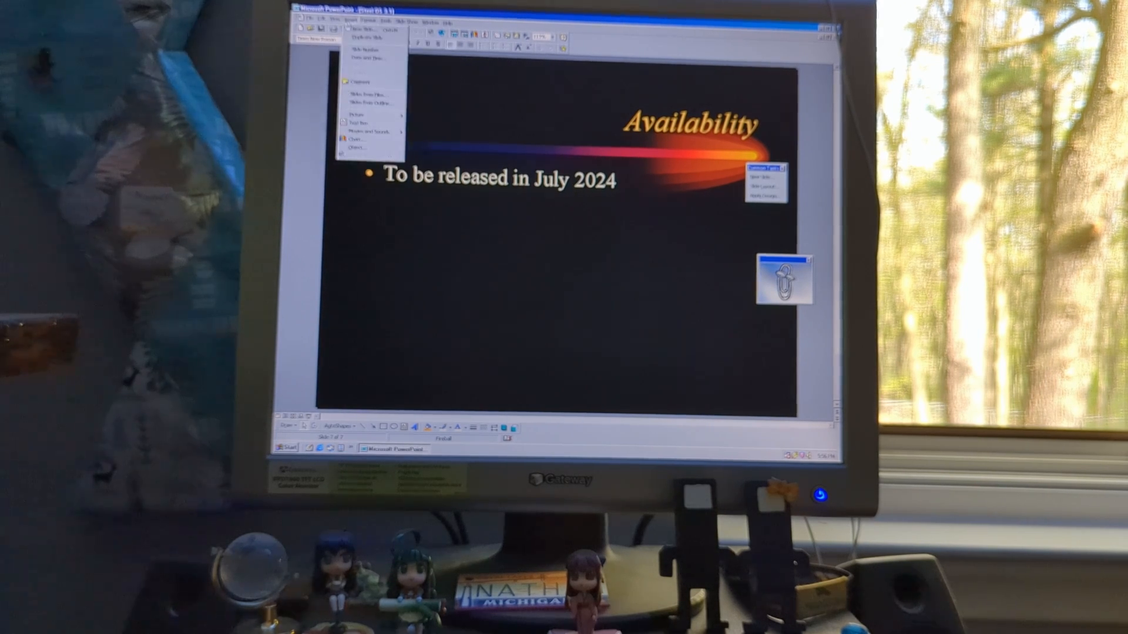
click(408, 20)
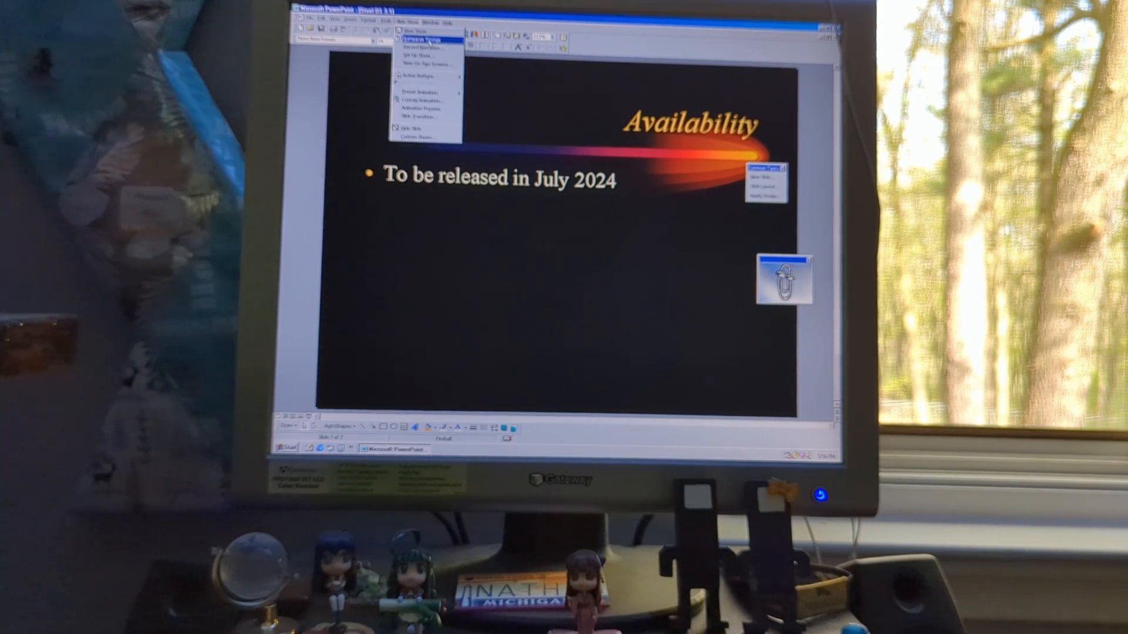